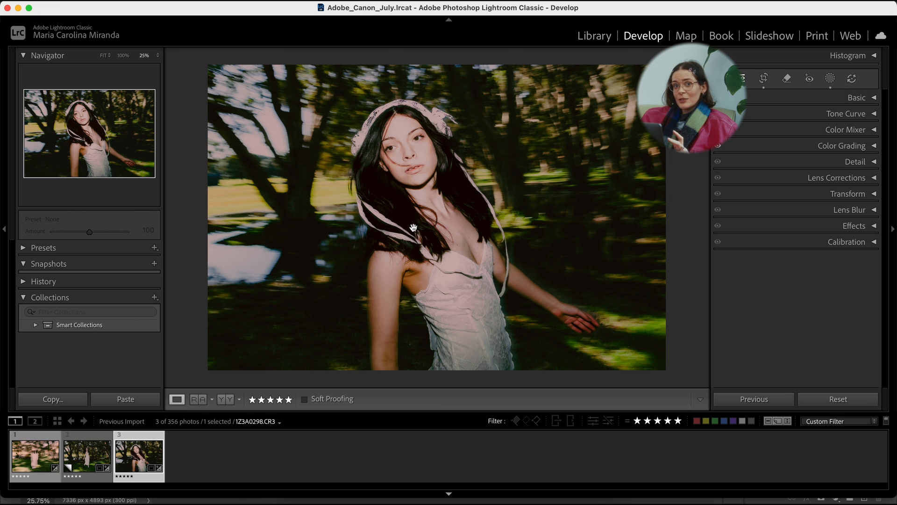
mouse_move(187, 420)
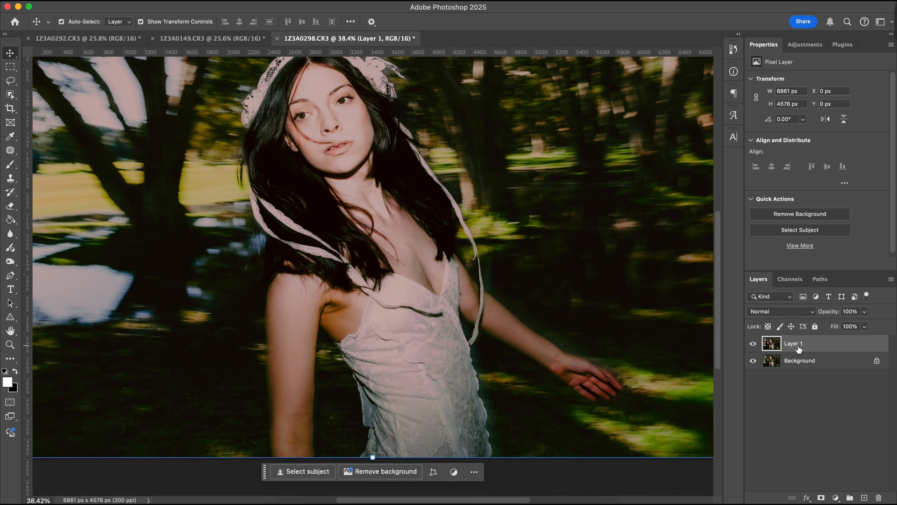
mouse_move(797, 346)
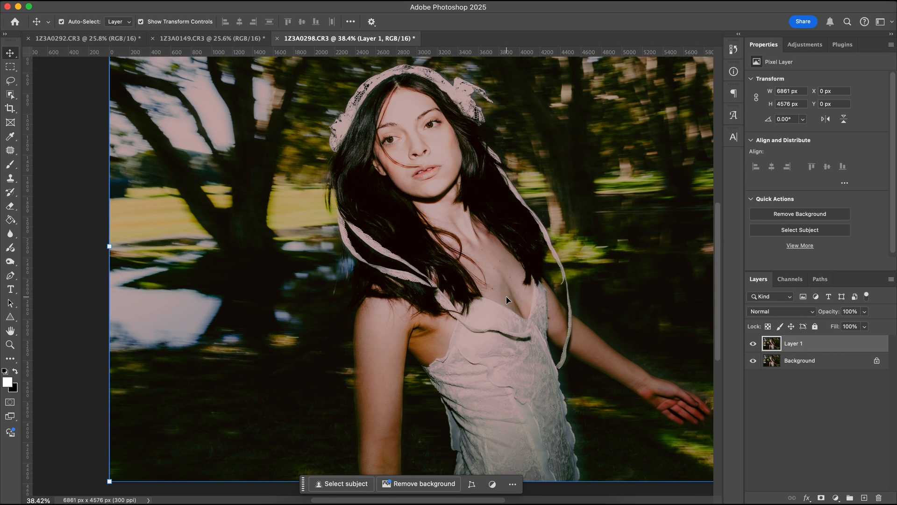
Rename the duplicated photo layer 'skin' and confirm the name.
scroll("down", 3)
type("skin")
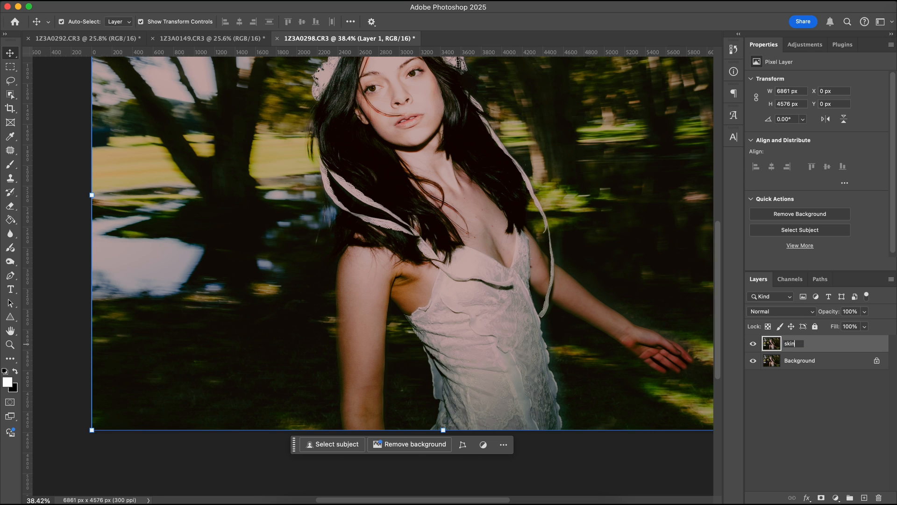
key("Return")
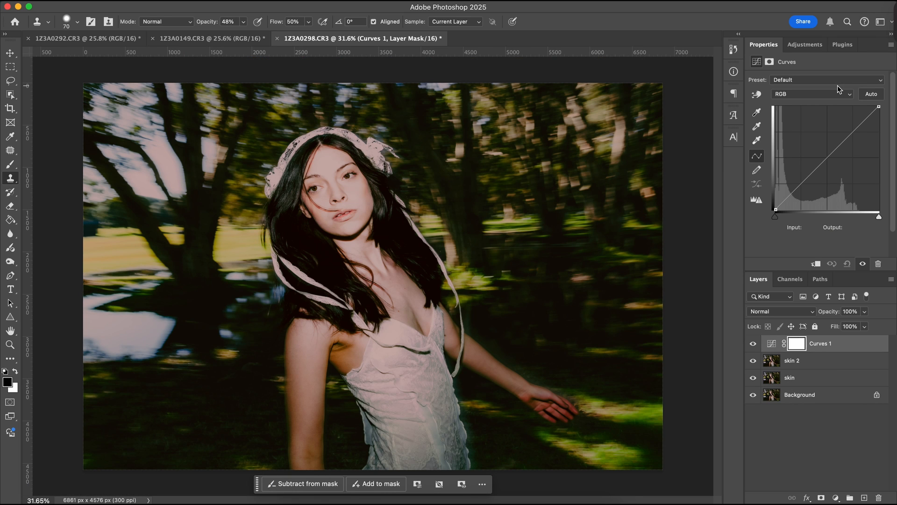
mouse_move(822, 102)
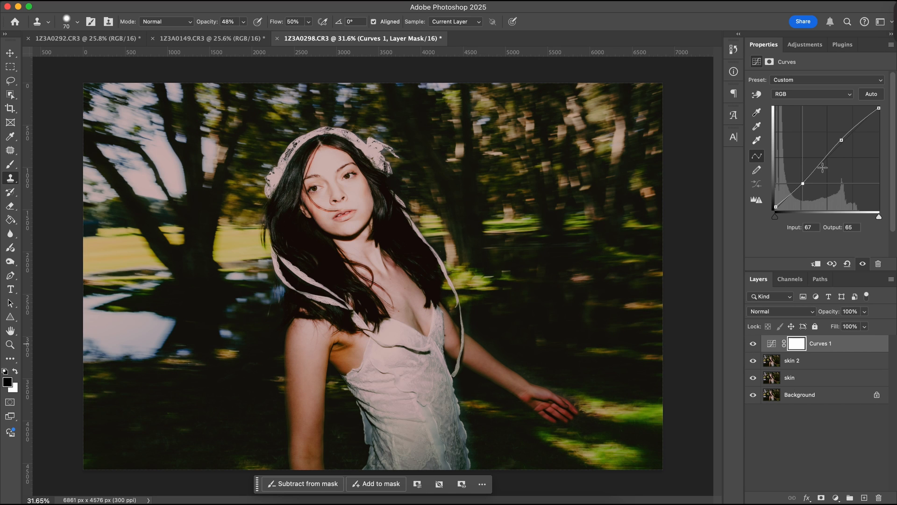
mouse_move(823, 164)
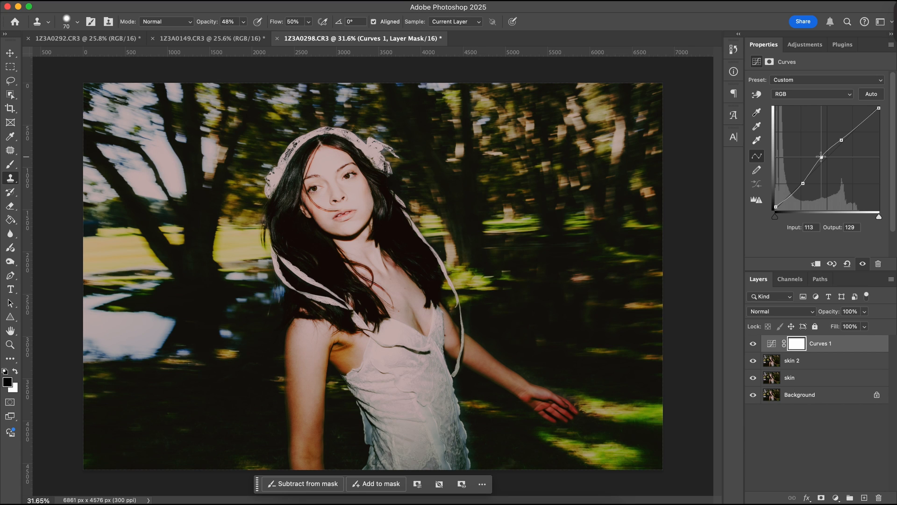
Toggle the S-curve contrast layer to compare, then start a Red-channel point for a pinker tone.
left_click(753, 343)
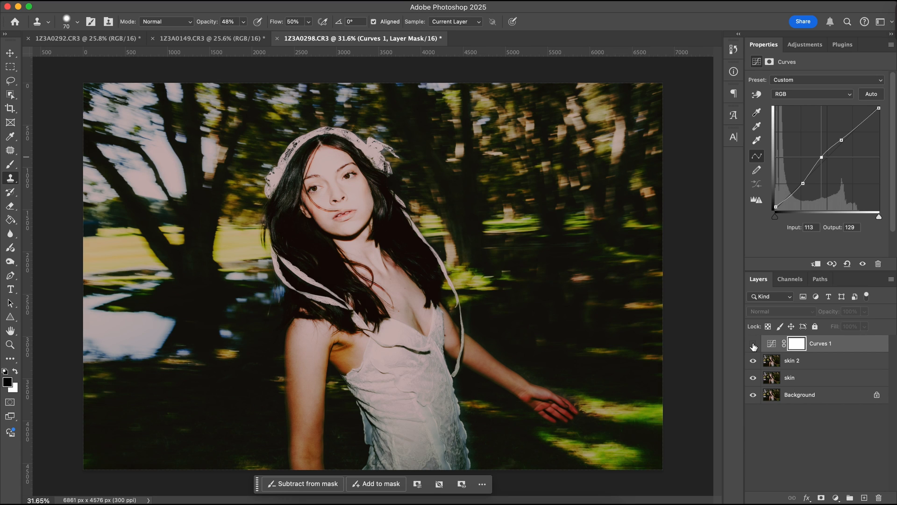
left_click(753, 343)
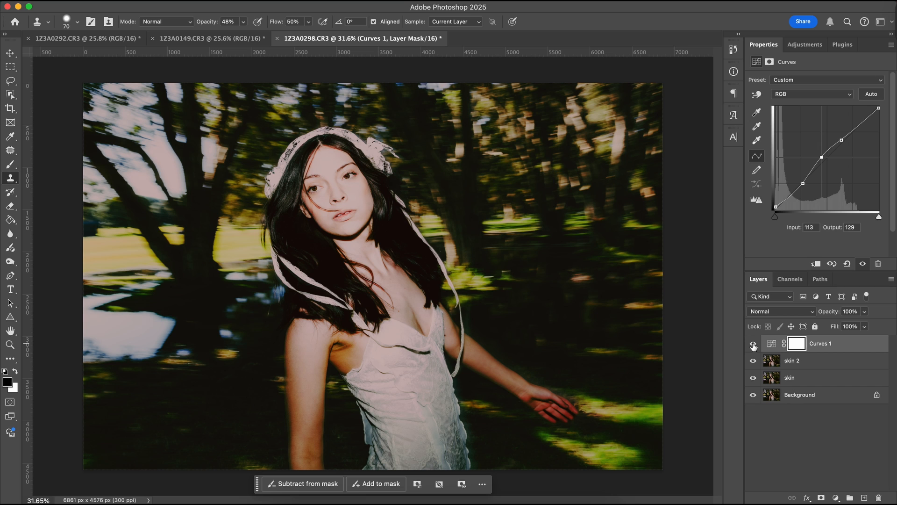
left_click(753, 343)
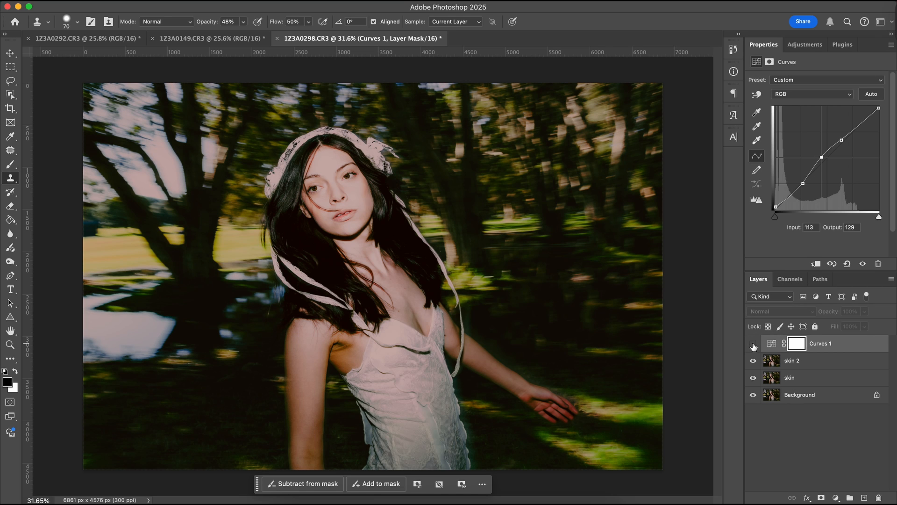
left_click(754, 343)
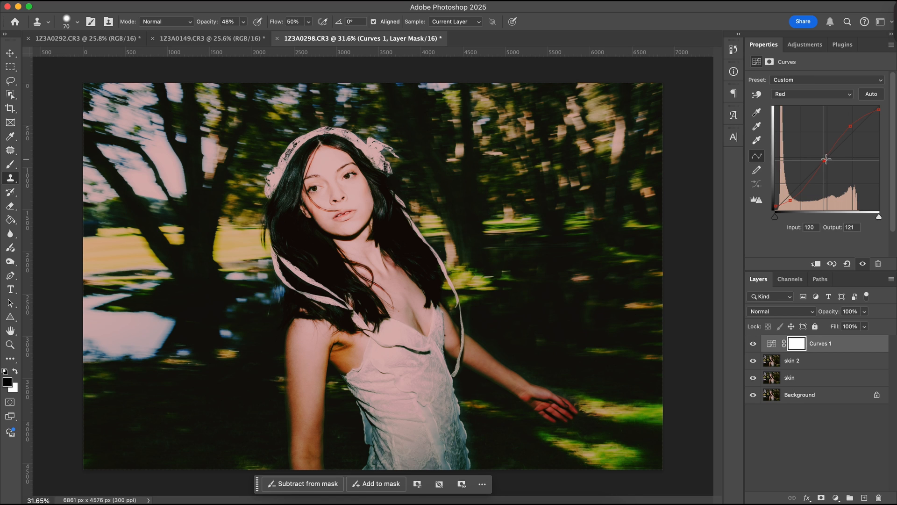
left_click(801, 360)
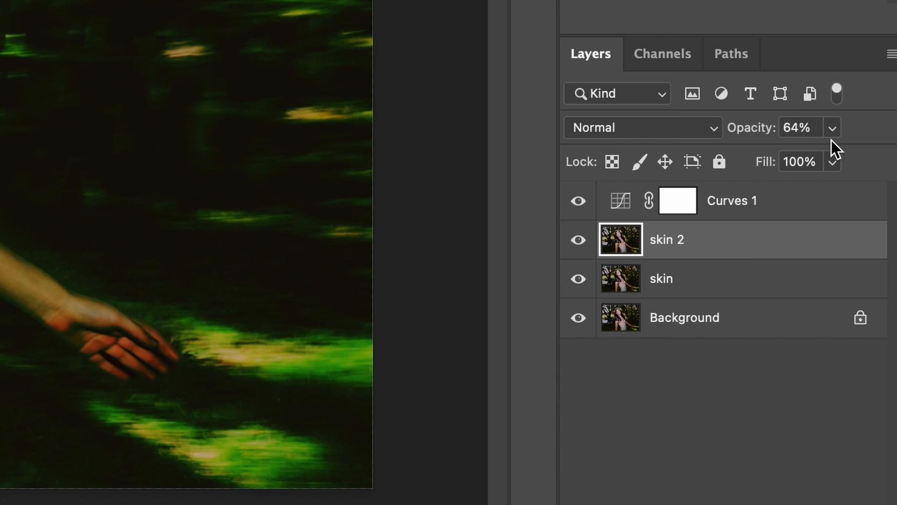
Duplicate and merge the skin layers, toggling skin 2's visibility to compare the result.
left_click(661, 278)
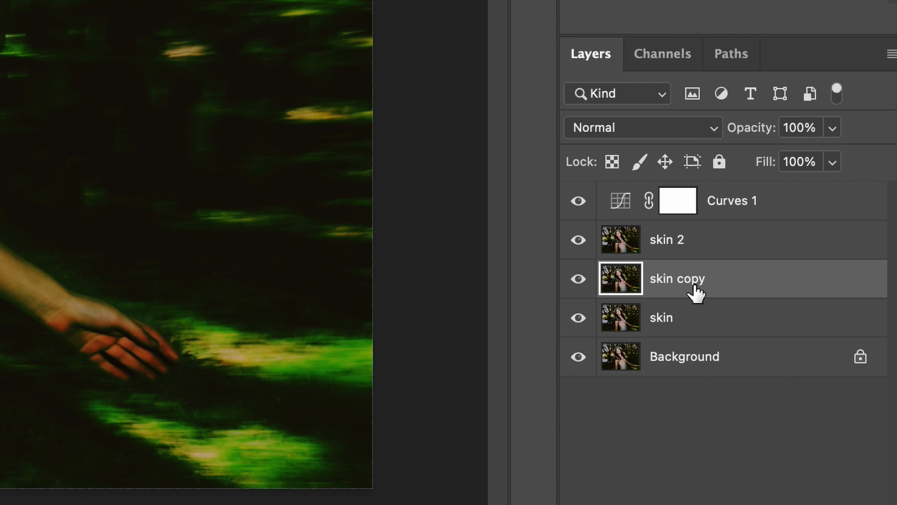
mouse_move(712, 252)
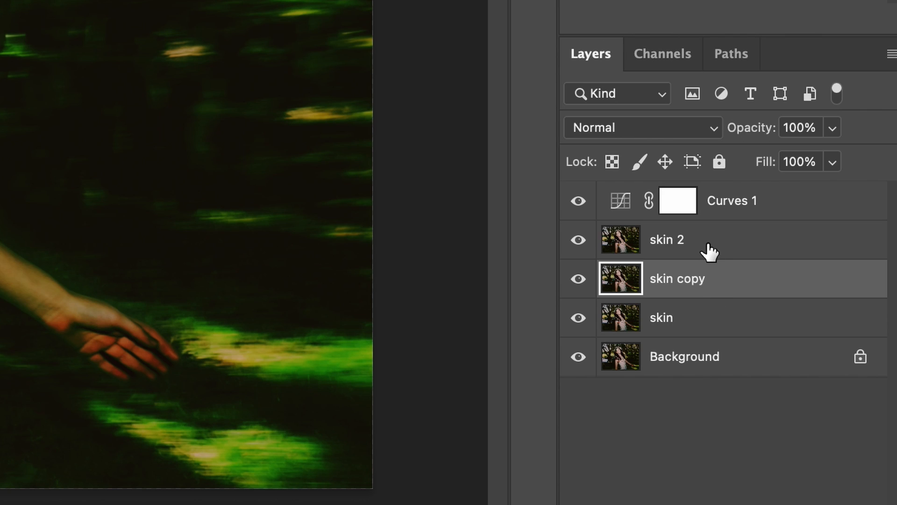
left_click(666, 239)
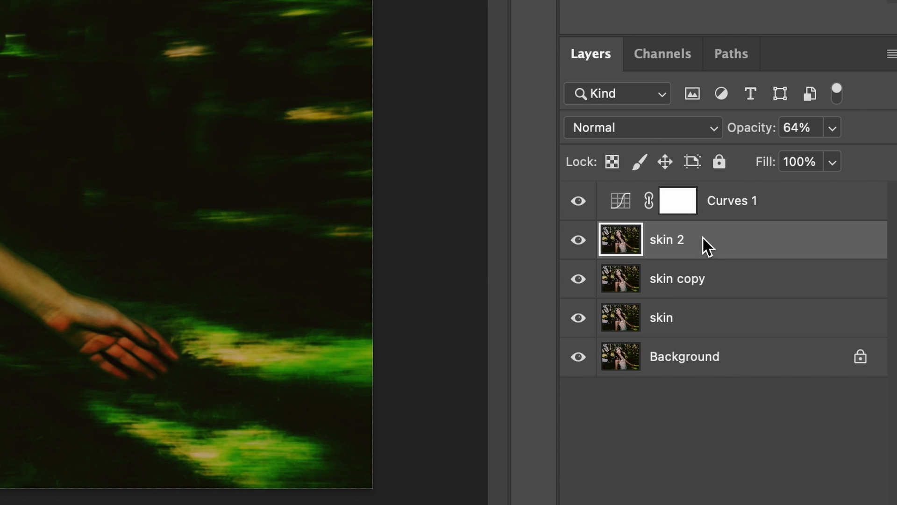
mouse_move(707, 281)
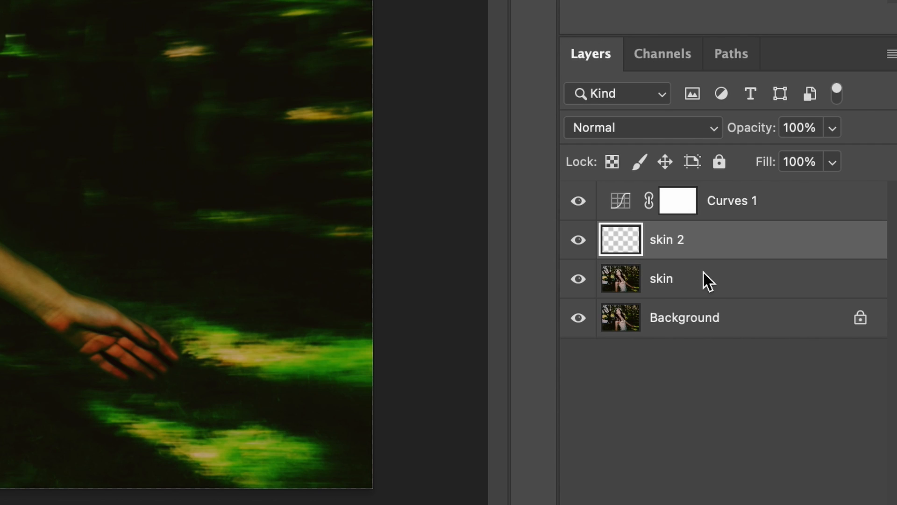
left_click(578, 240)
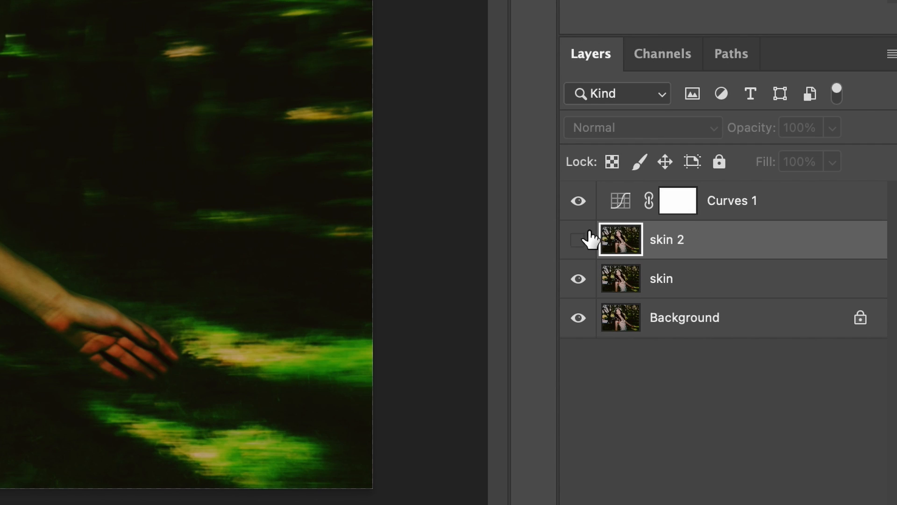
left_click(578, 240)
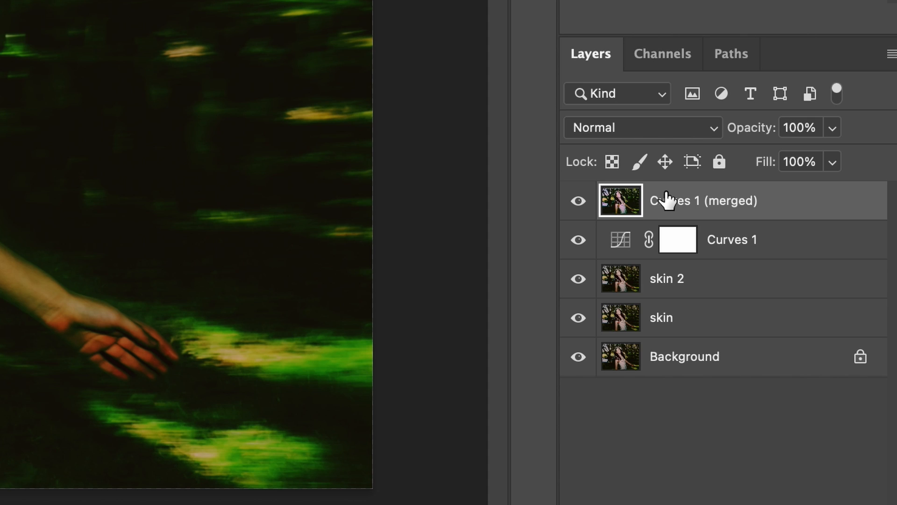
mouse_move(687, 206)
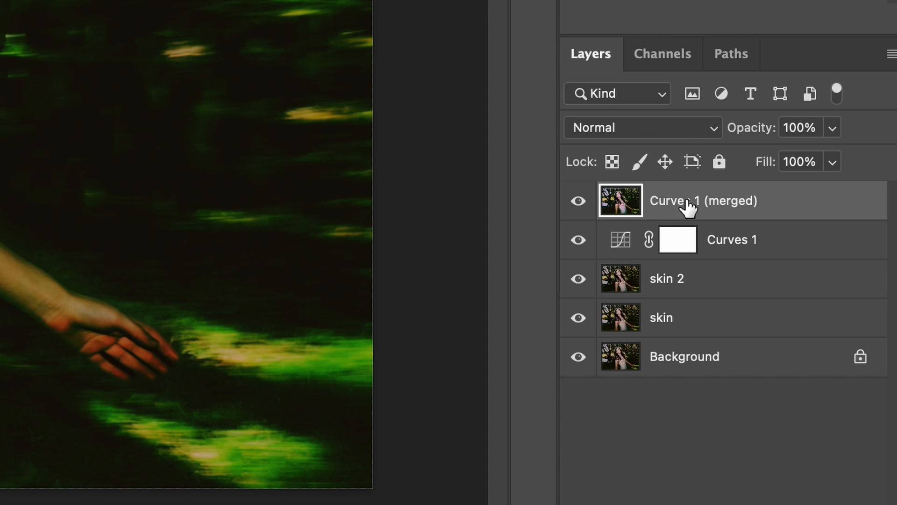
mouse_move(669, 212)
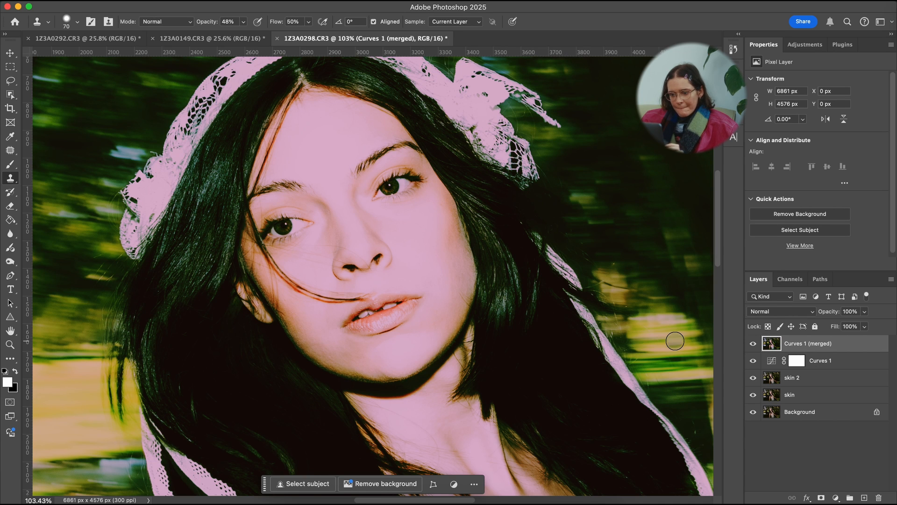
Toggle Group 1's visibility to compare the graded and ungraded bonnet portrait.
left_click(10, 261)
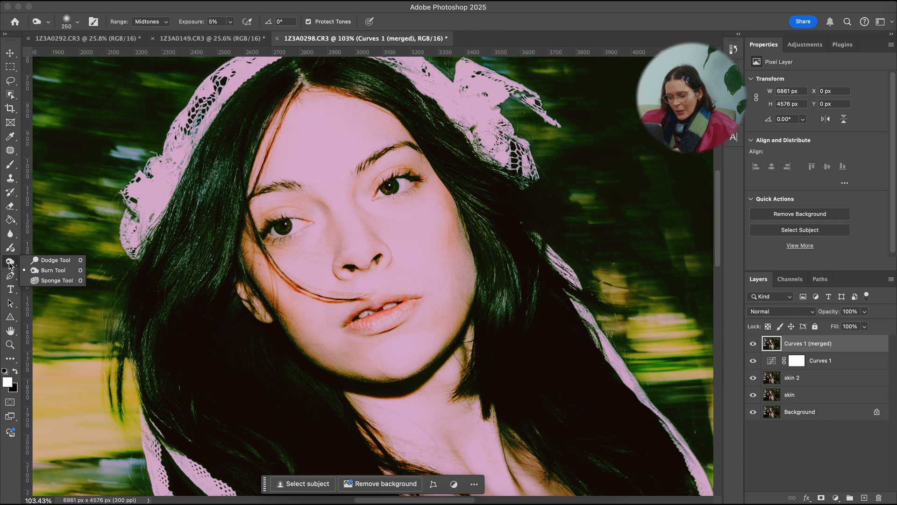
mouse_move(54, 260)
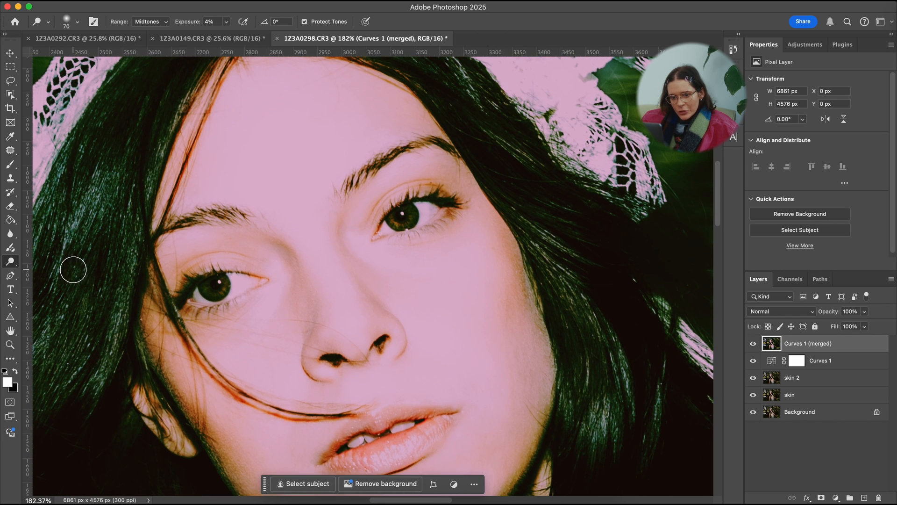
mouse_move(417, 208)
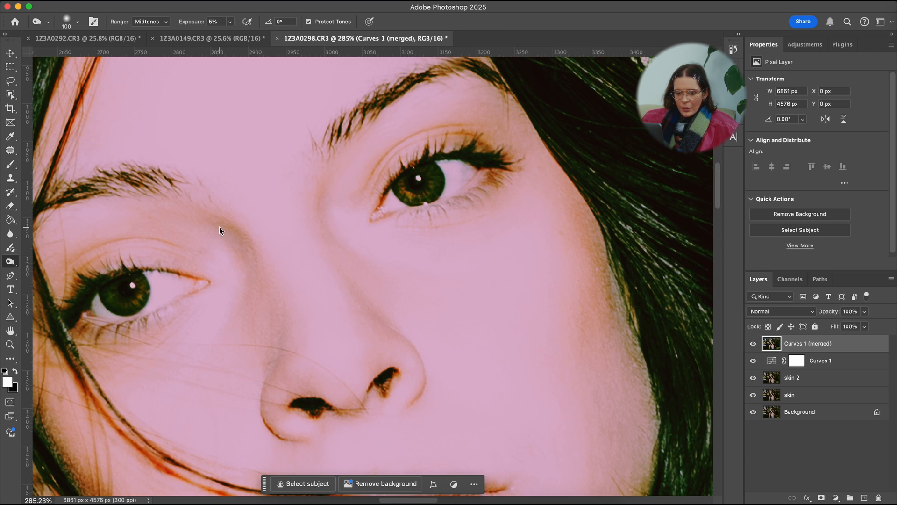
mouse_move(339, 186)
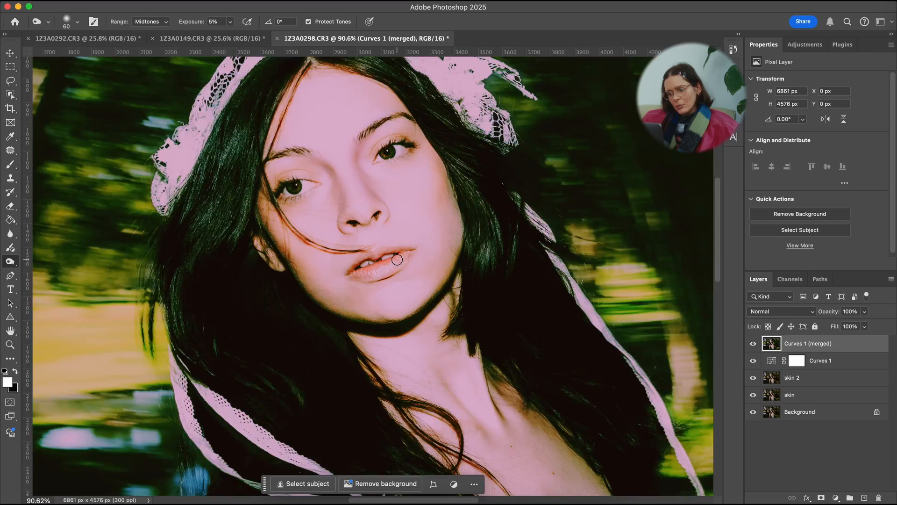
scroll("up", 3)
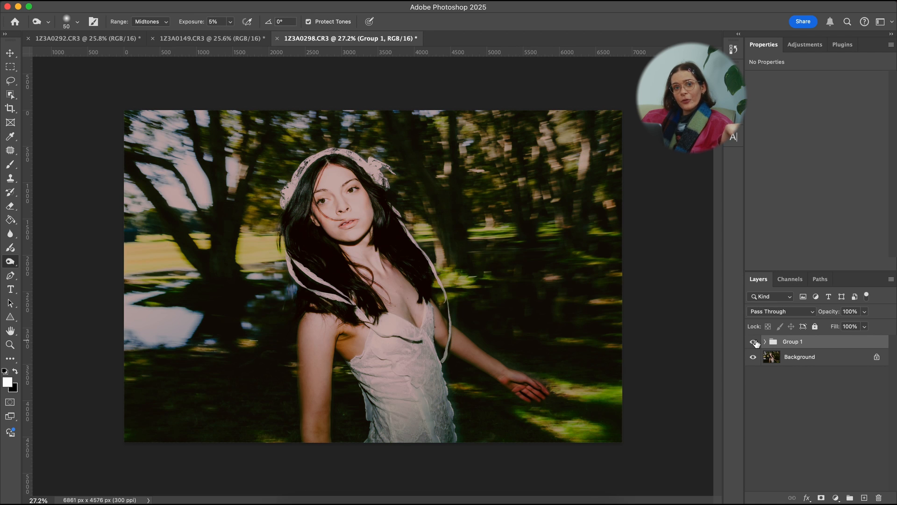
left_click(754, 341)
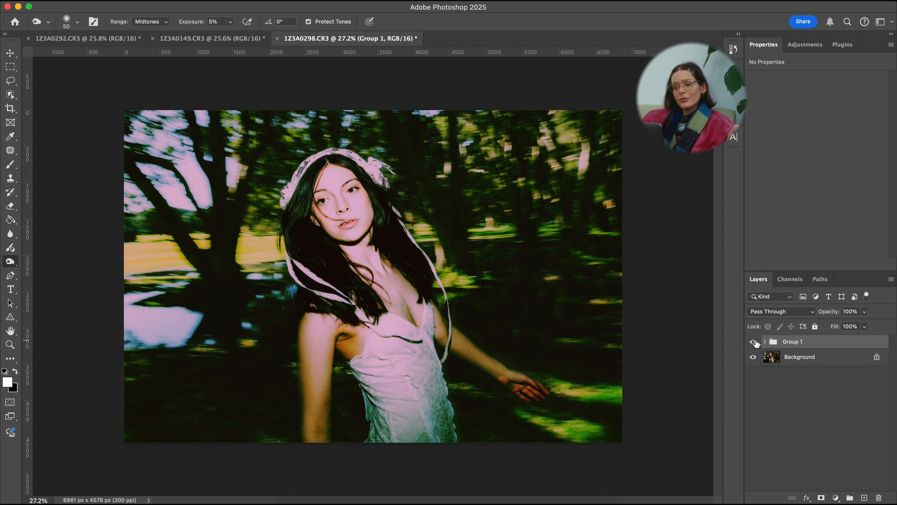
left_click(10, 150)
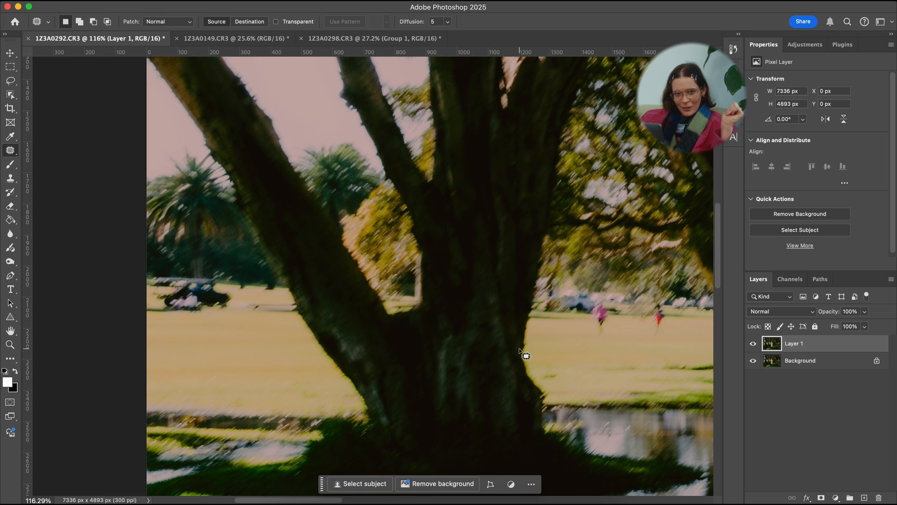
mouse_move(224, 368)
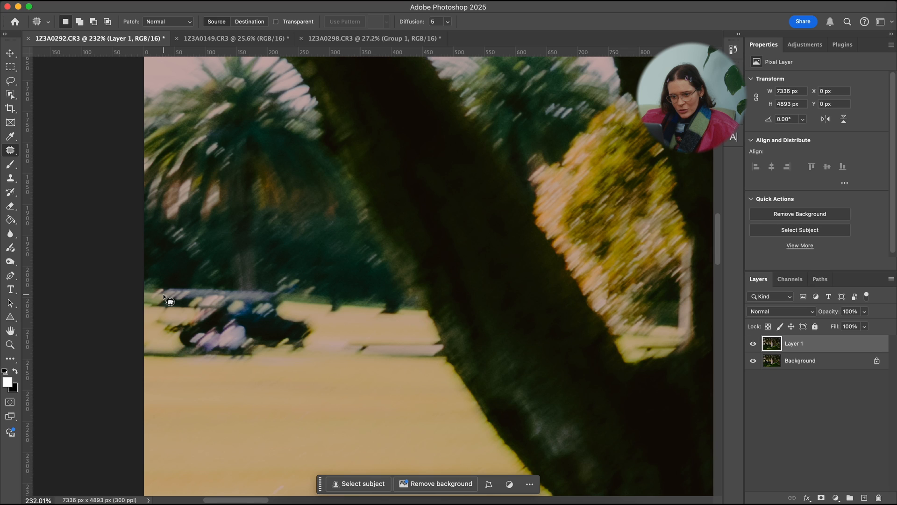
mouse_move(144, 284)
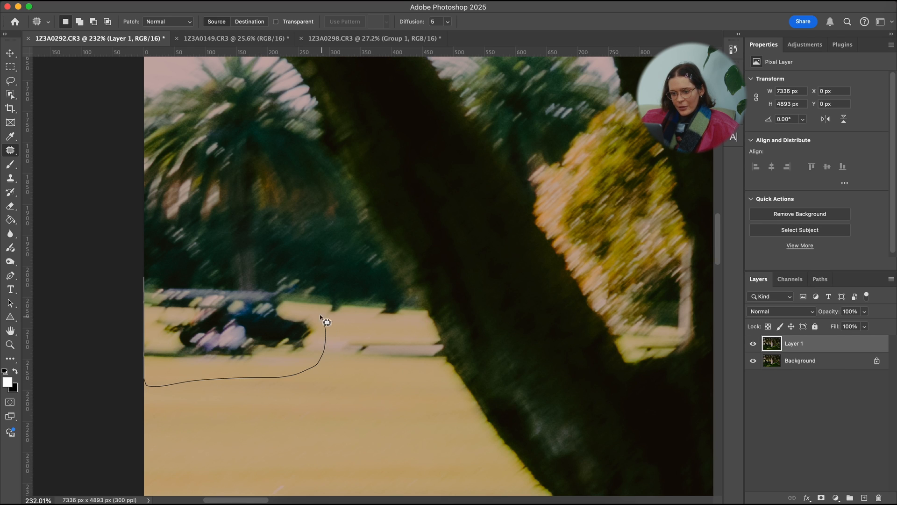
Remove the parked car with Generative Fill, keeping the first variation.
left_click(327, 322)
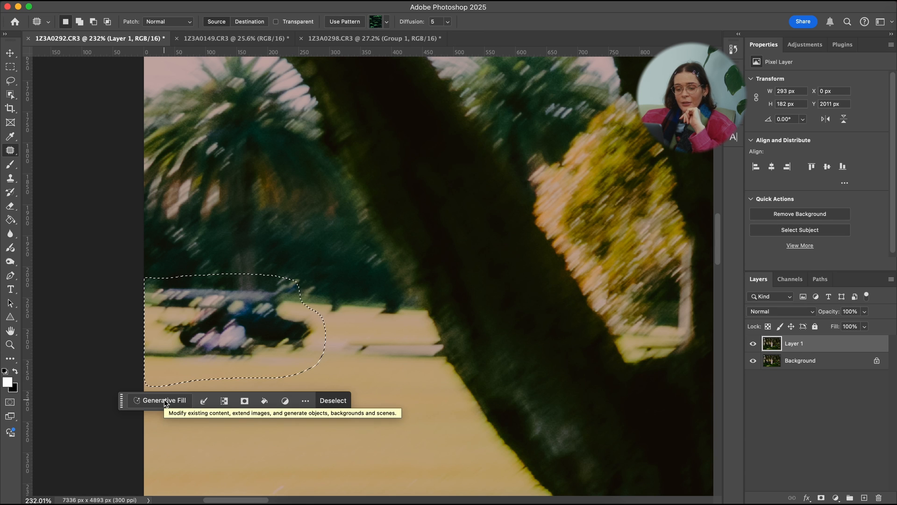
left_click(164, 400)
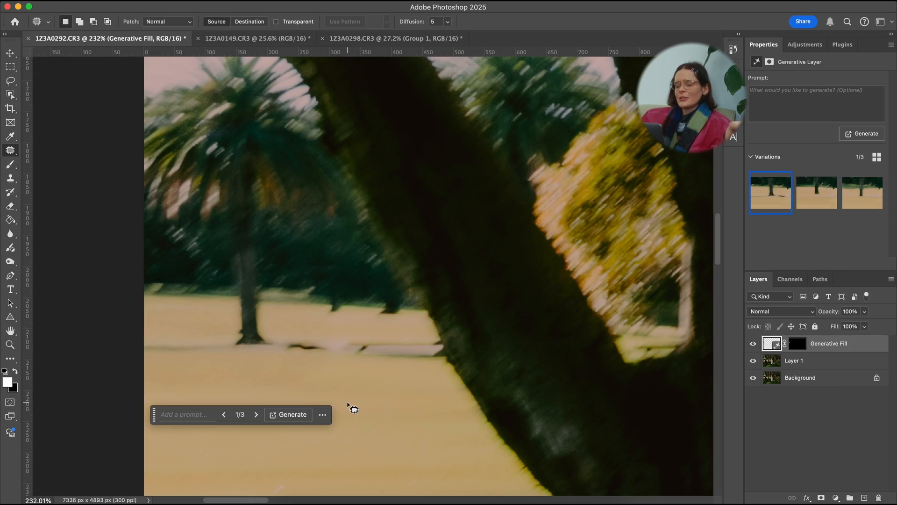
left_click(816, 192)
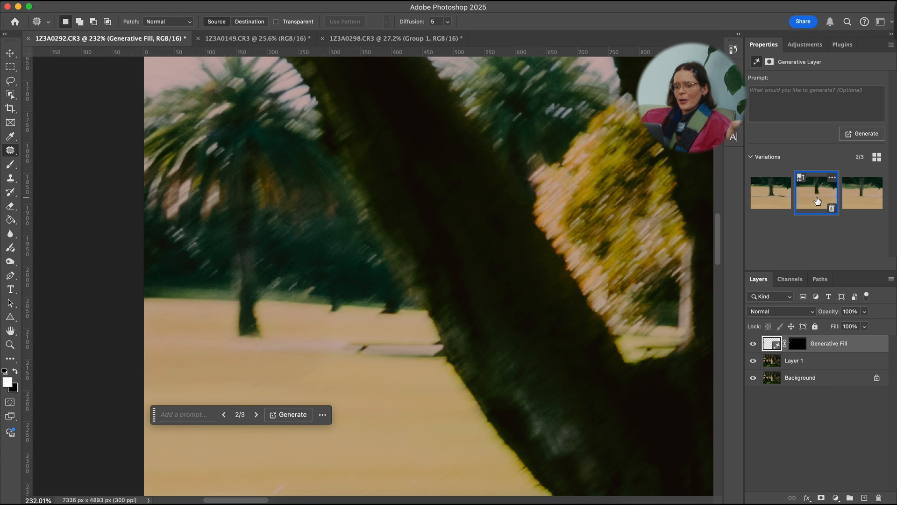
left_click(771, 192)
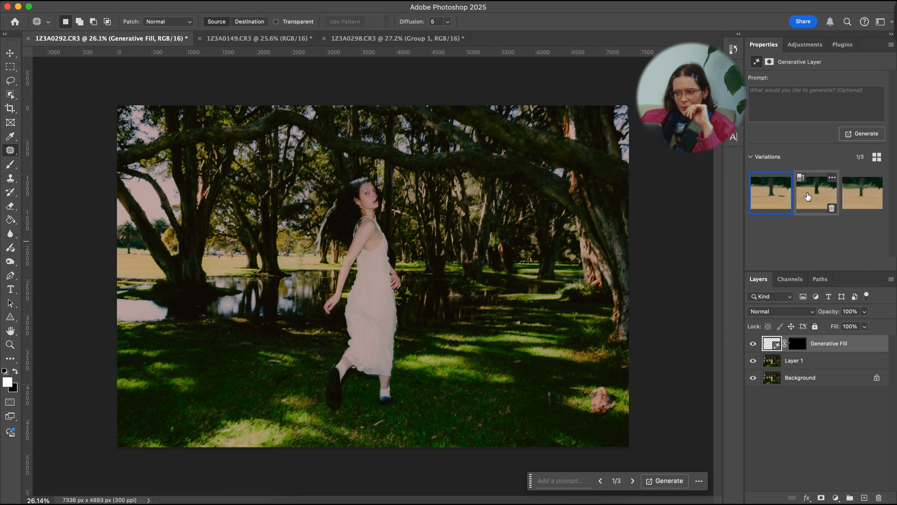
left_click(795, 360)
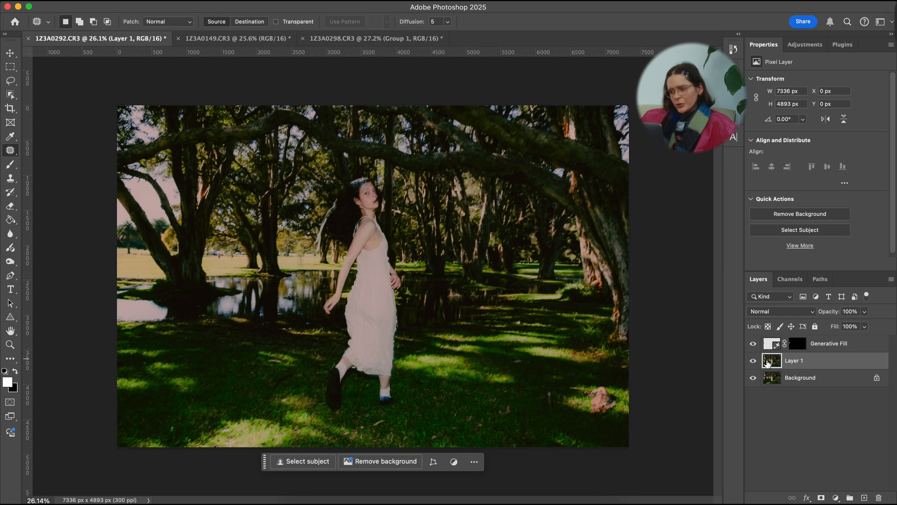
mouse_move(203, 240)
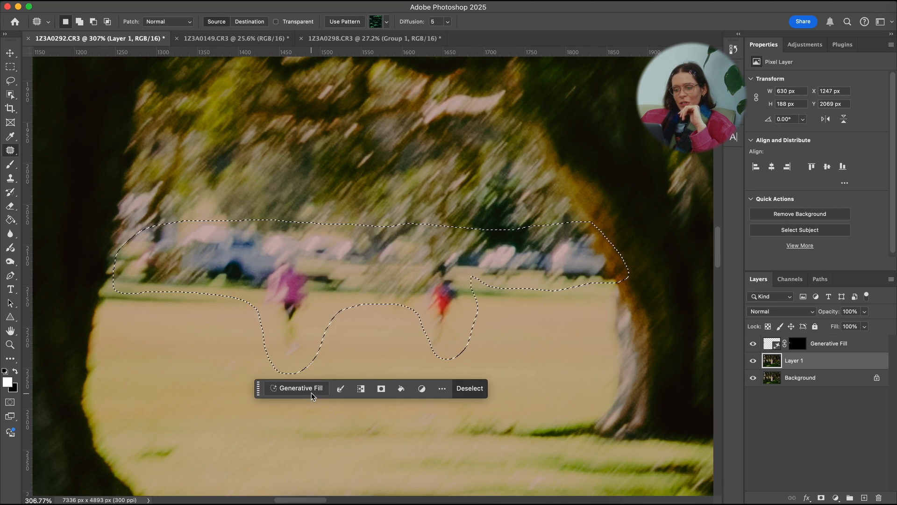
Remove the distant running people with Generative Fill, settling on the third variation.
left_click(296, 388)
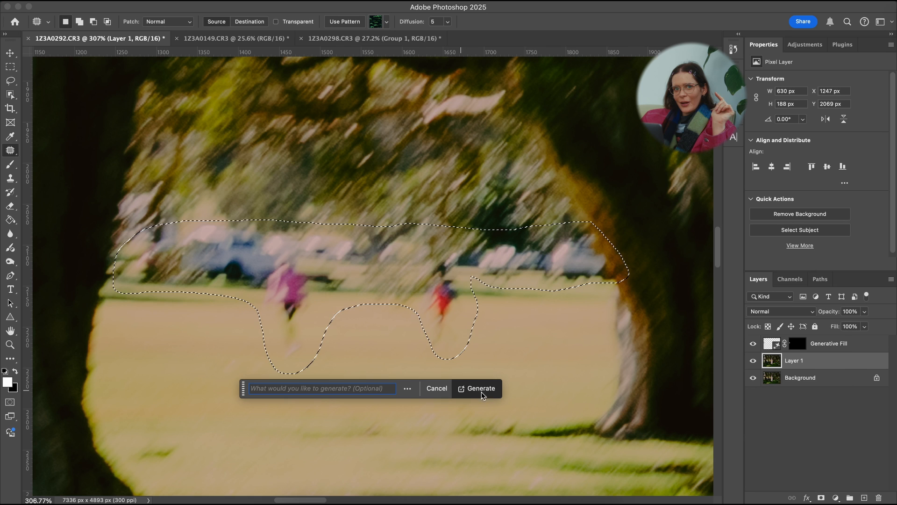
left_click(479, 388)
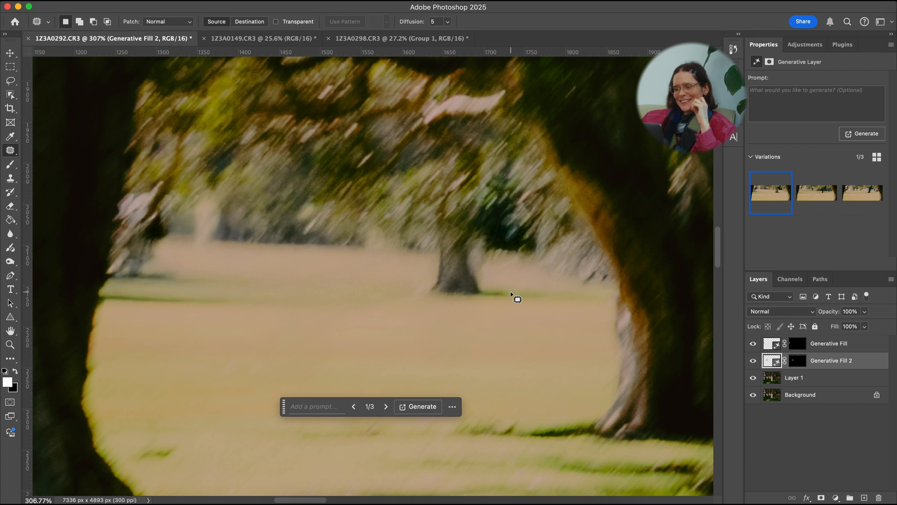
left_click(861, 192)
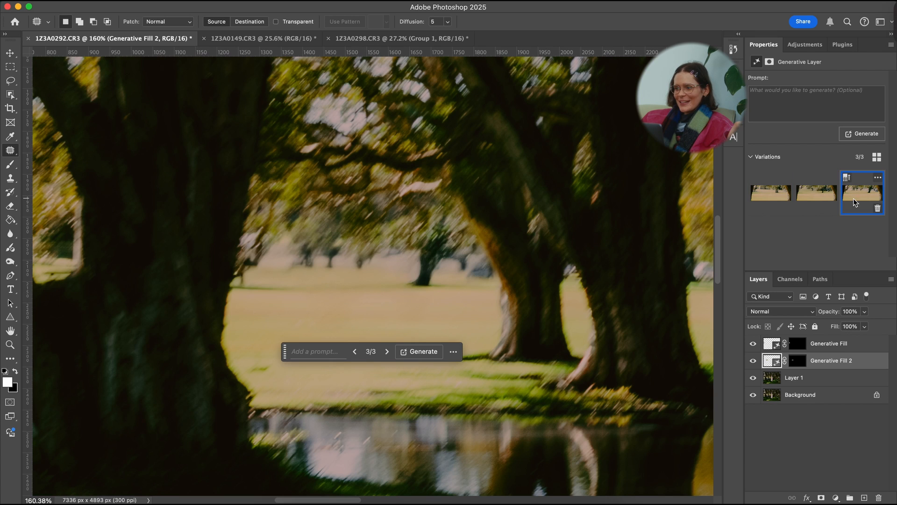
left_click(771, 192)
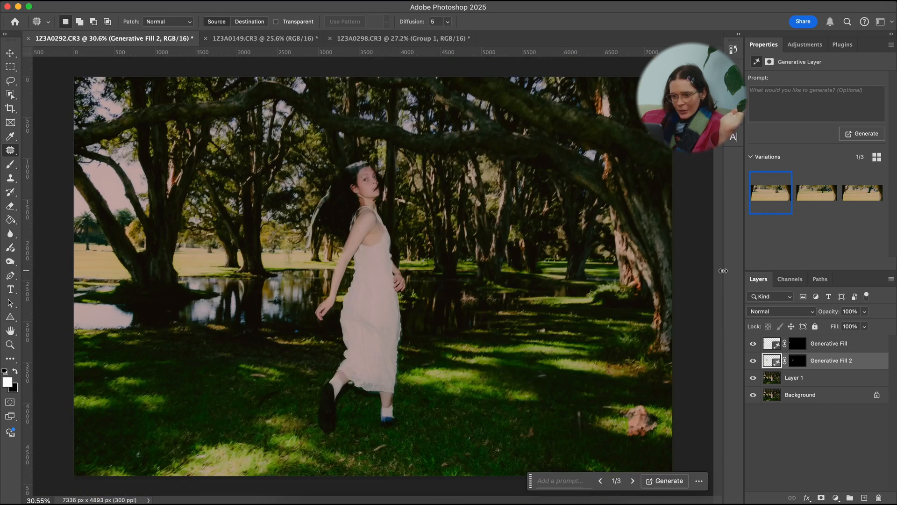
left_click(862, 193)
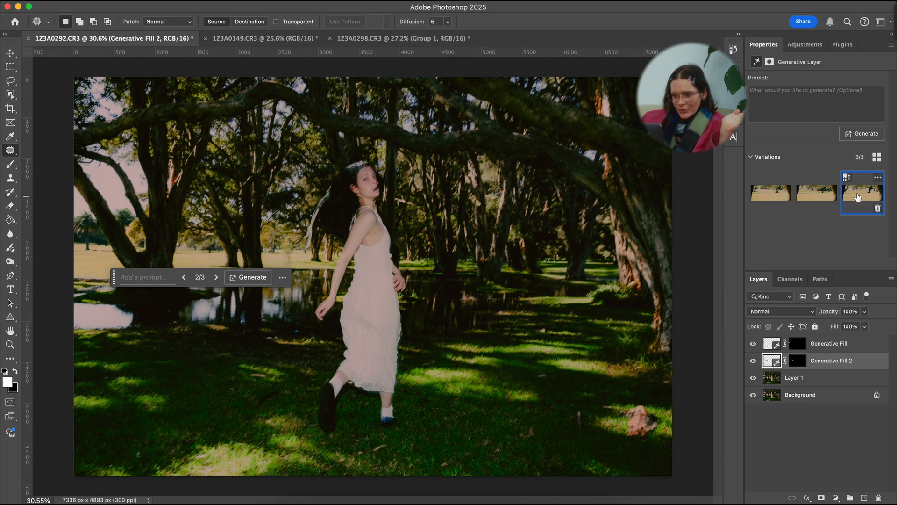
left_click(815, 192)
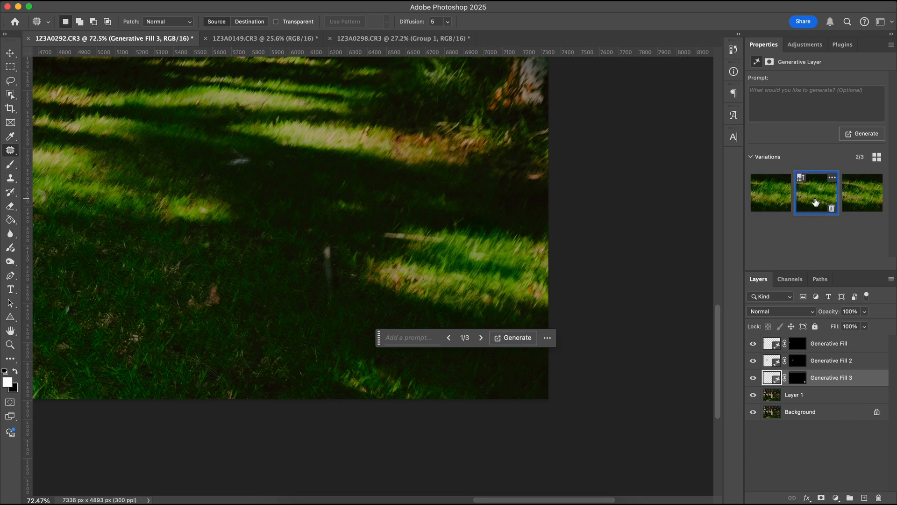
Pick the grass fill variation and rename the merged copy layer 'Grass'.
left_click(861, 192)
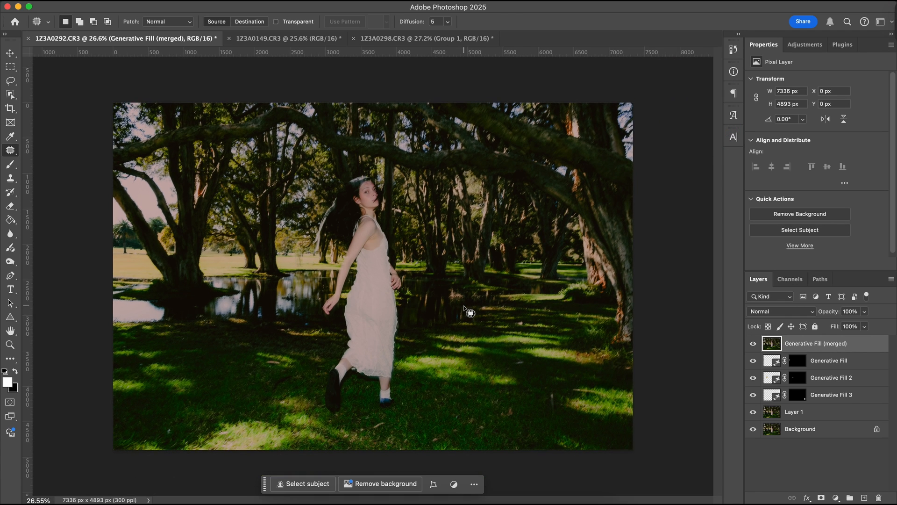
scroll("up", 3)
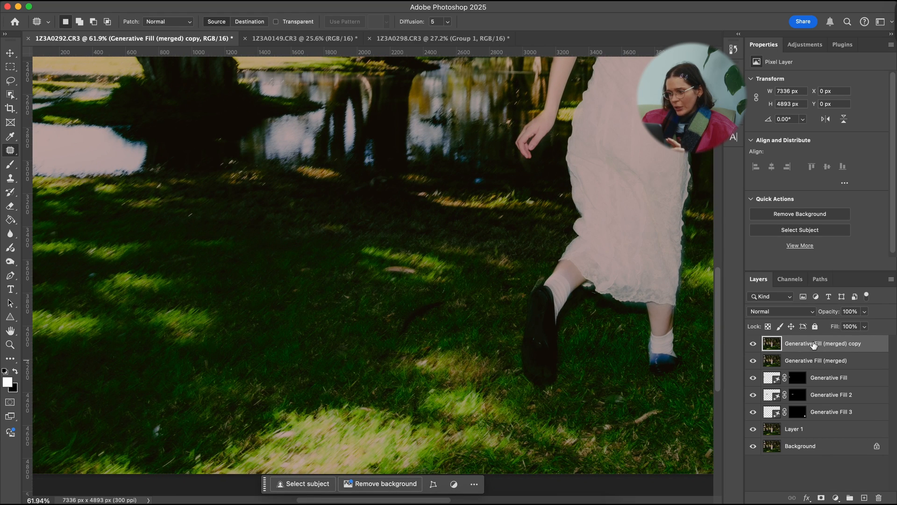
double_click(825, 343)
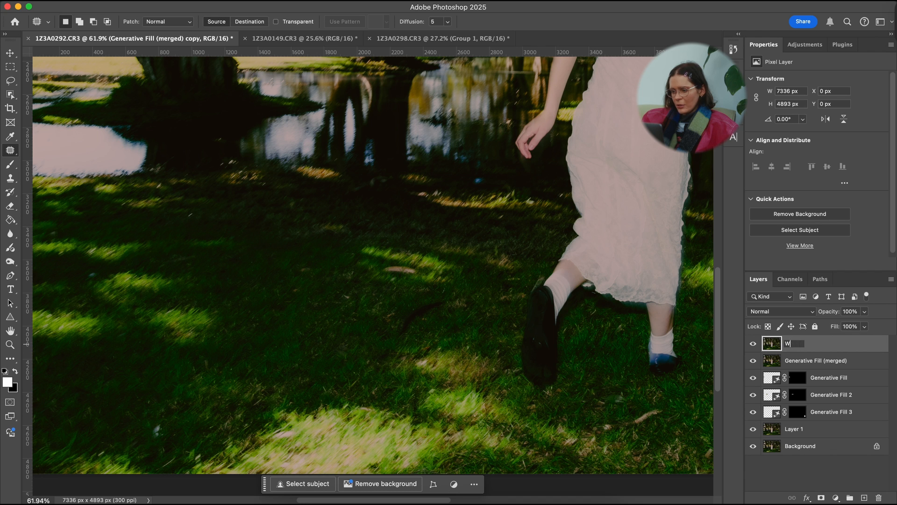
left_click(11, 81)
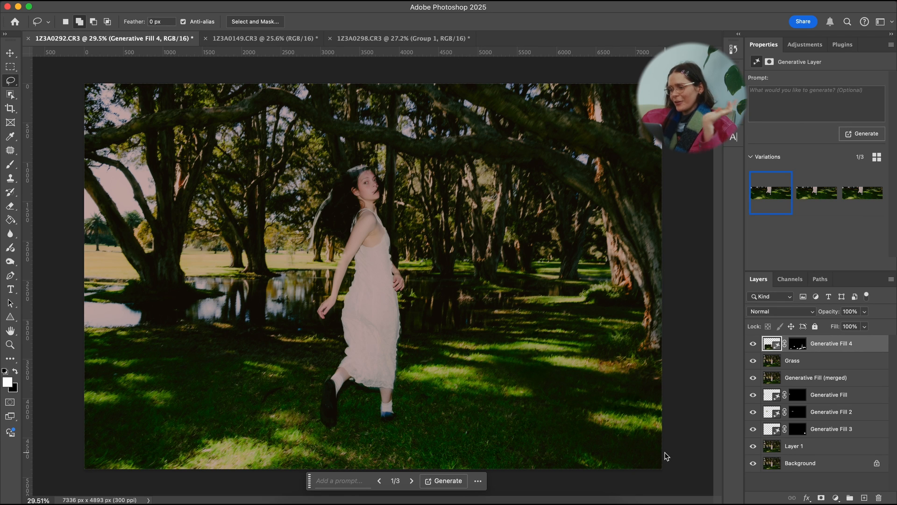
mouse_move(806, 362)
type("Background")
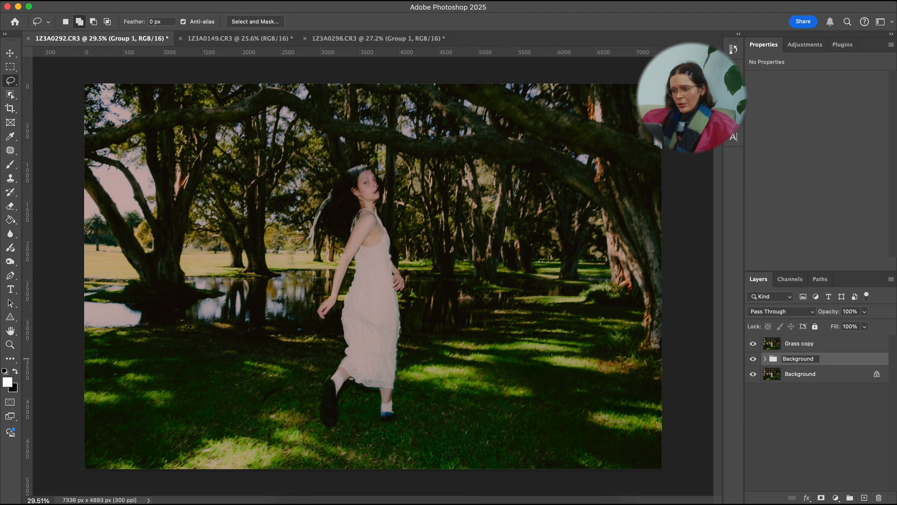
On Grass copy 2, switch to the Quick Selection Tool and select the woman in pink.
left_click(799, 343)
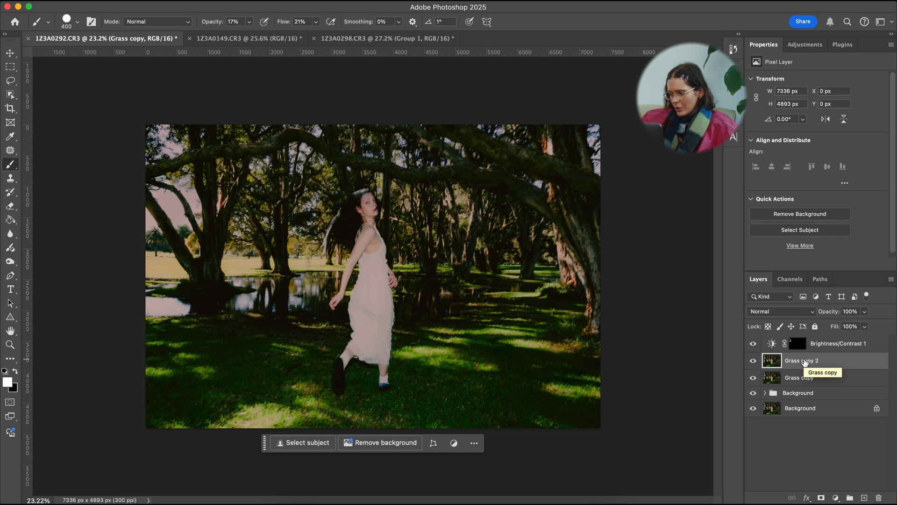
left_click(801, 361)
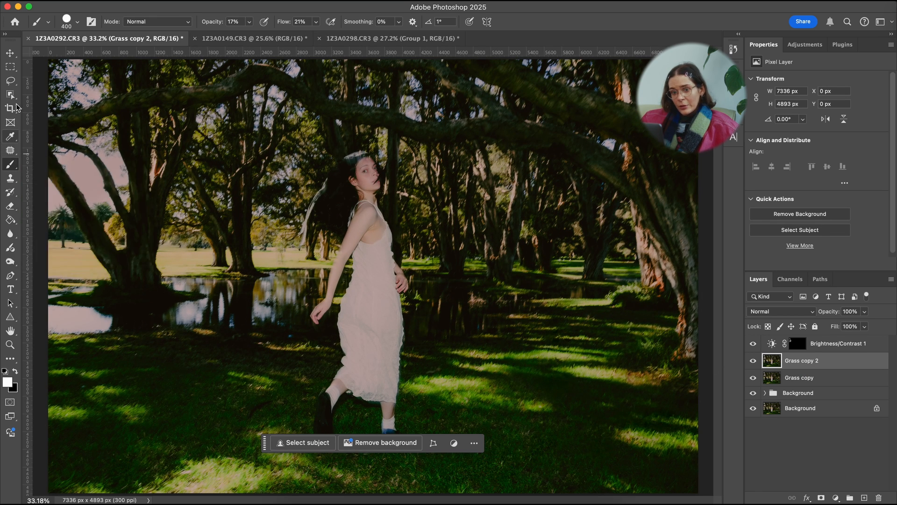
left_click(10, 93)
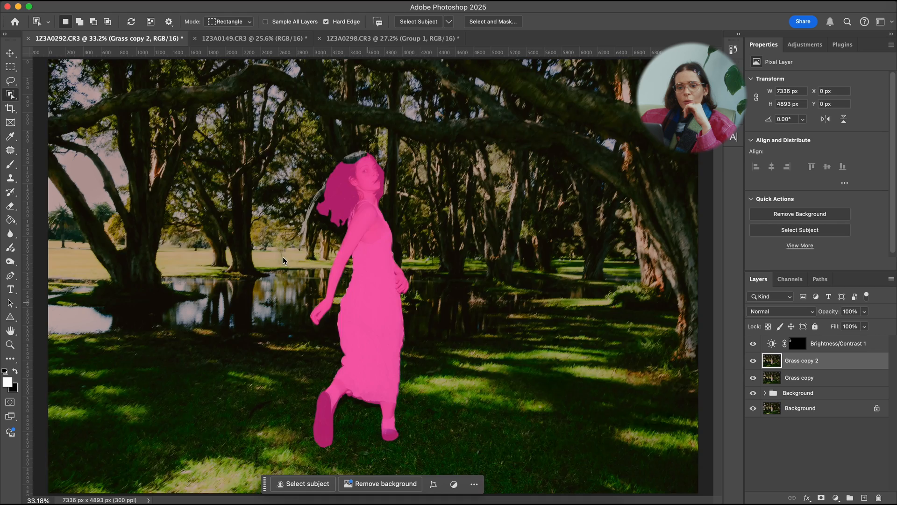
left_click(9, 94)
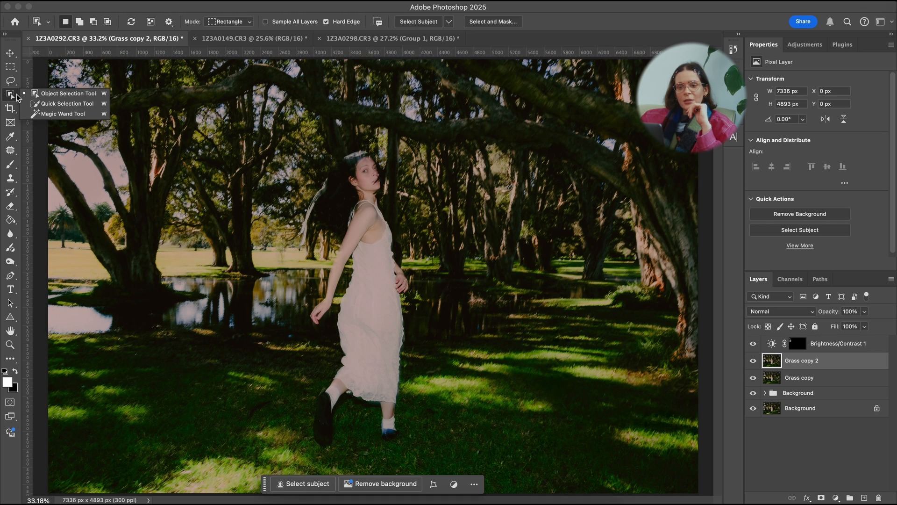
mouse_move(68, 94)
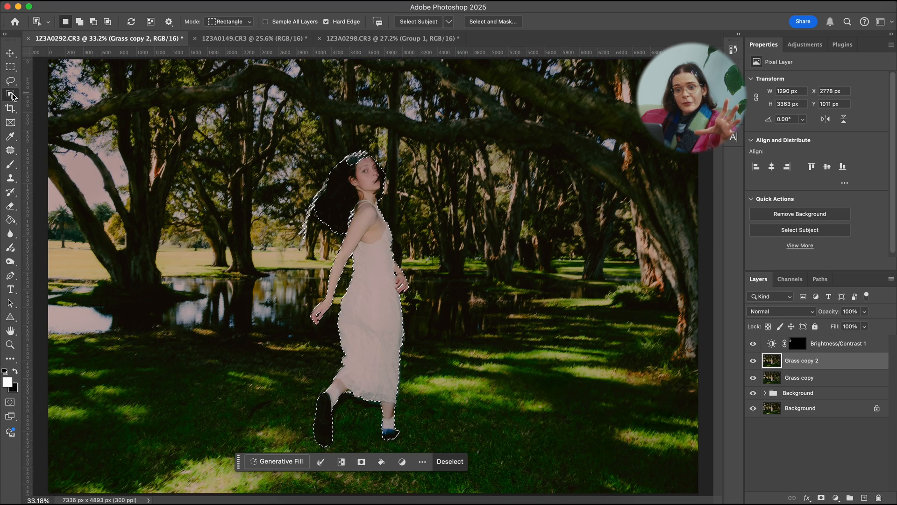
left_click(11, 96)
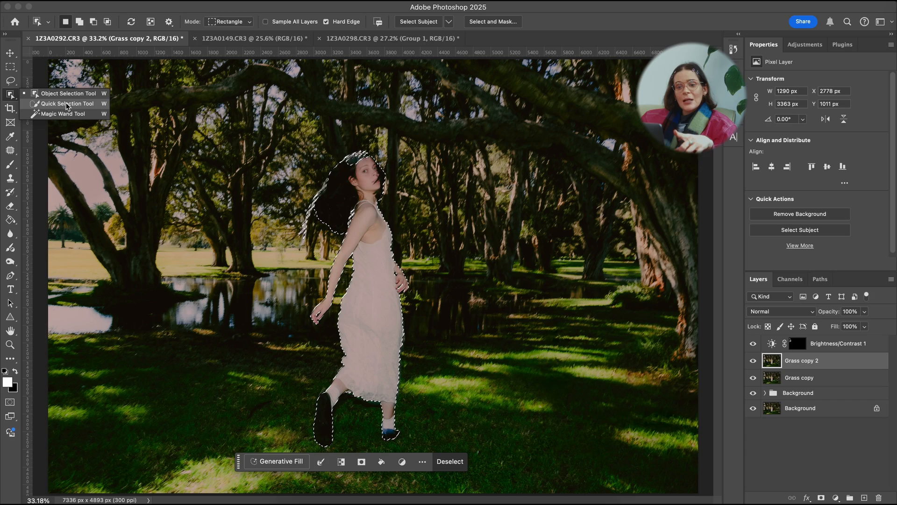
left_click(64, 103)
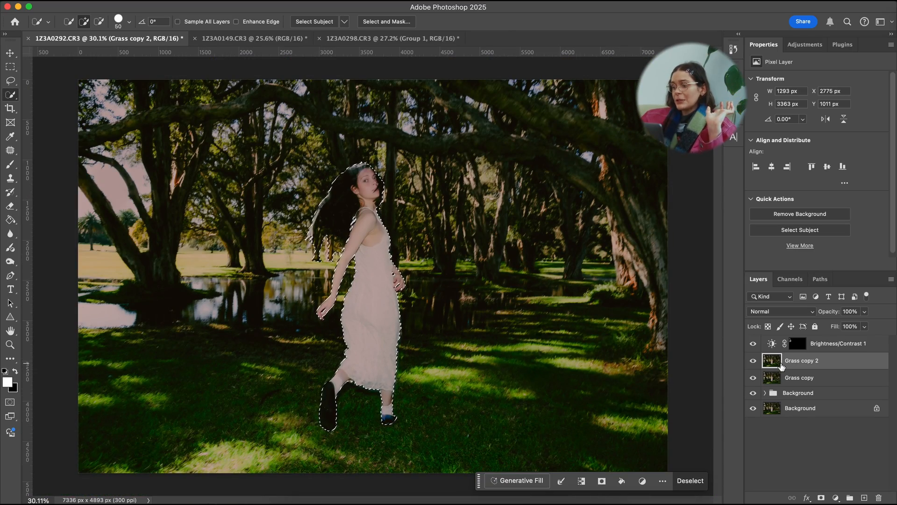
mouse_move(846, 483)
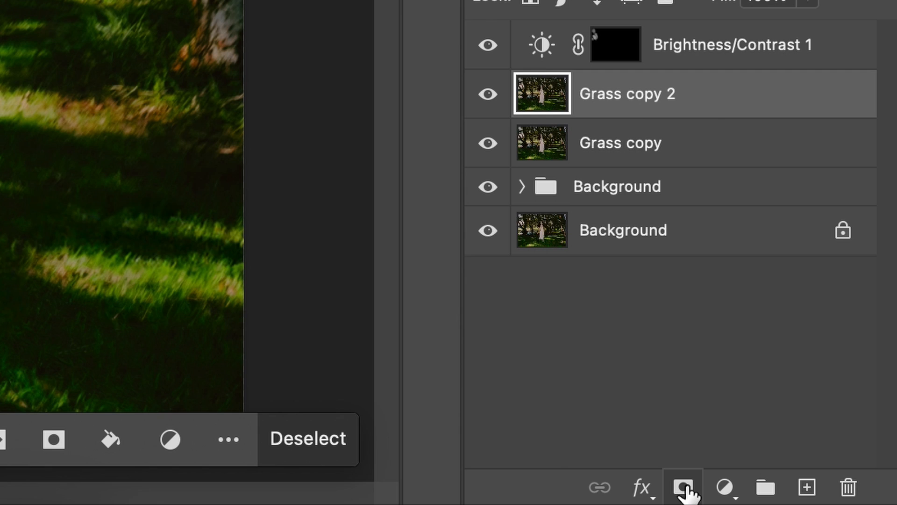
Mask Grass copy 2 to the woman and rename the inverted-mask copy 'Background'.
left_click(682, 487)
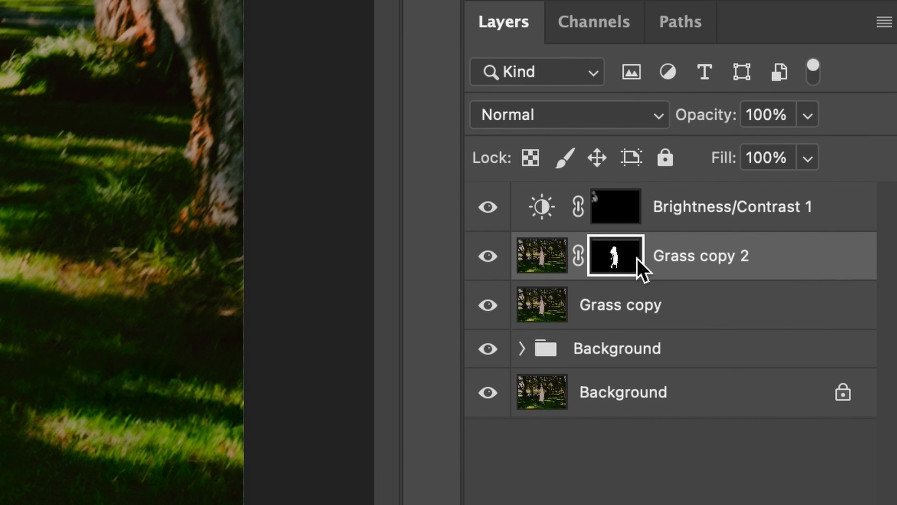
mouse_move(614, 255)
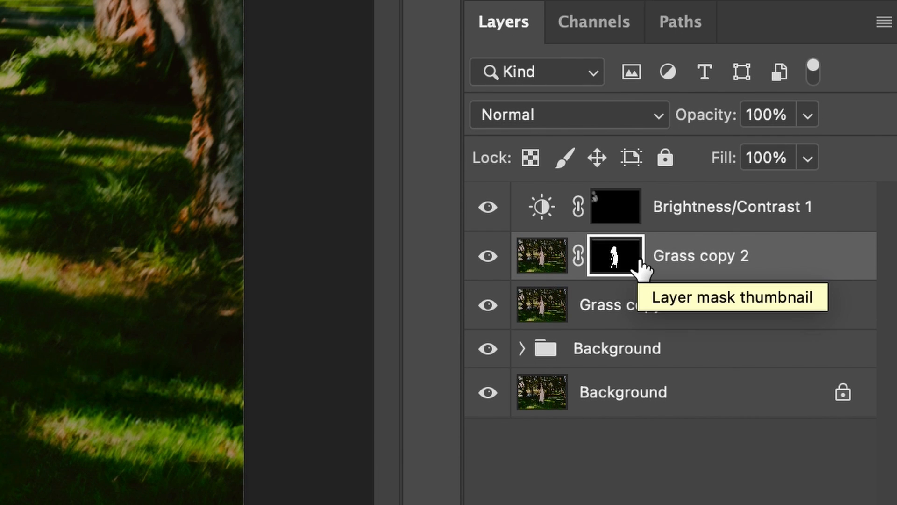
mouse_move(618, 269)
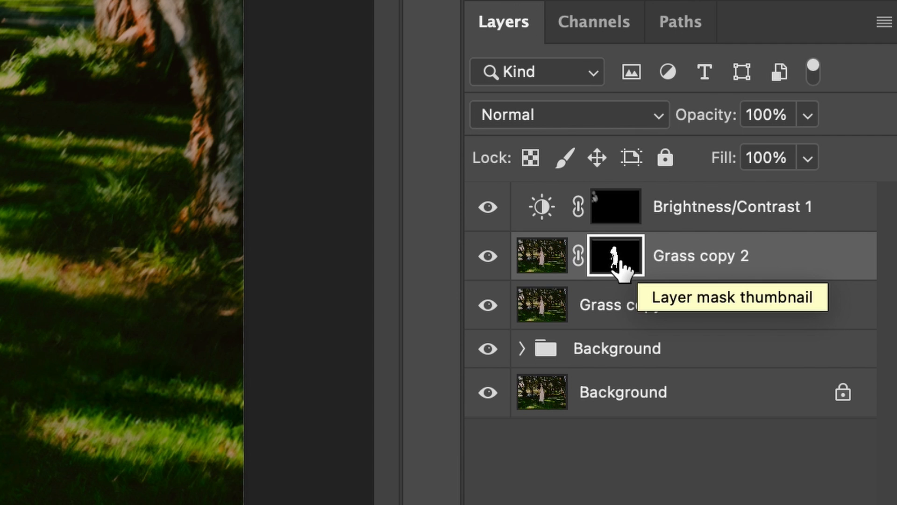
mouse_move(615, 263)
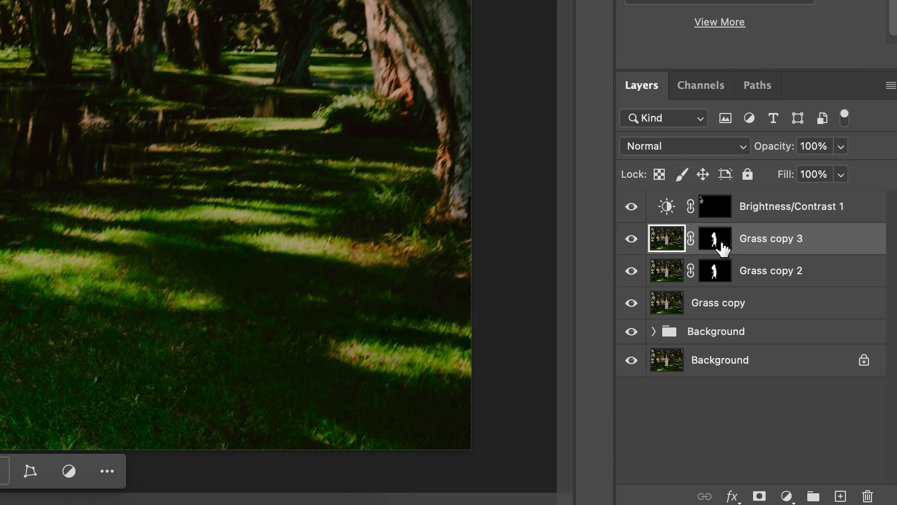
mouse_move(714, 239)
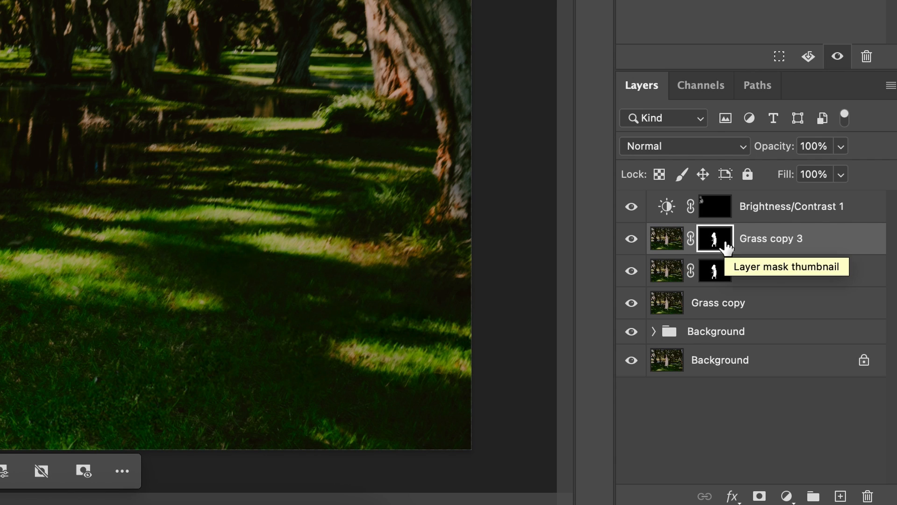
mouse_move(668, 250)
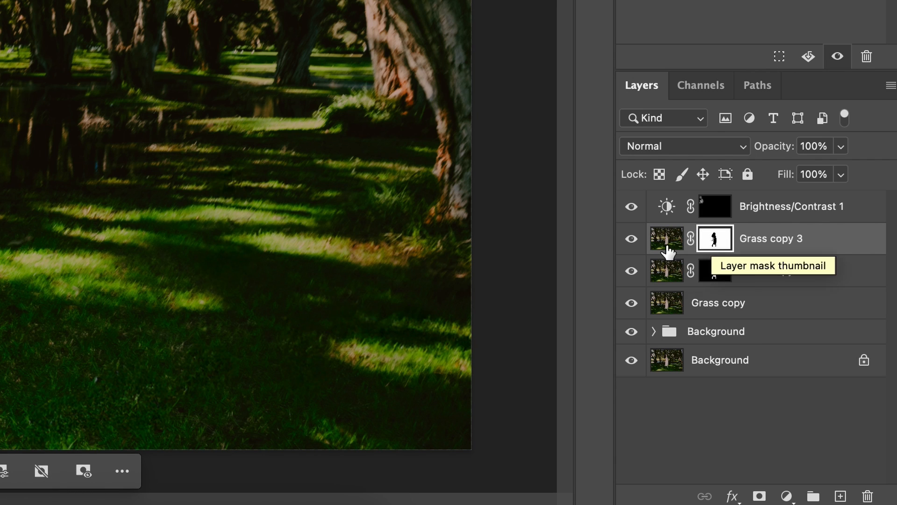
double_click(771, 238)
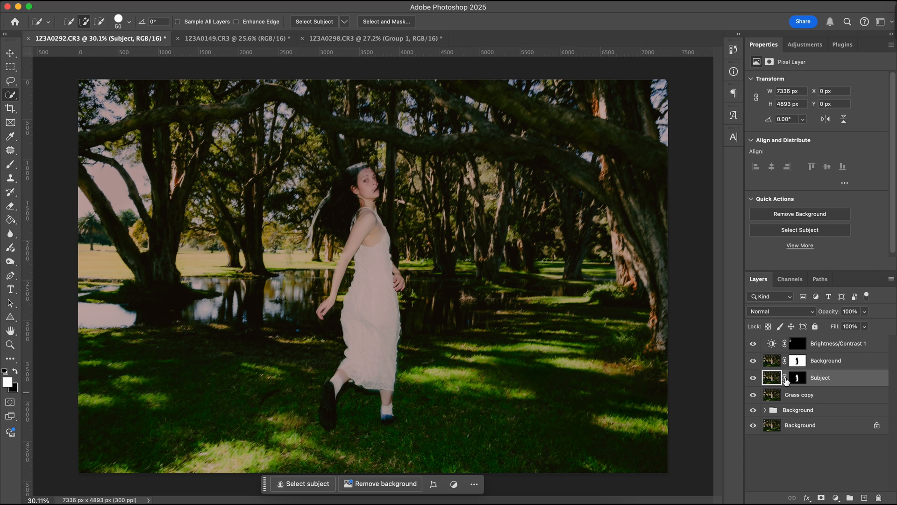
mouse_move(779, 381)
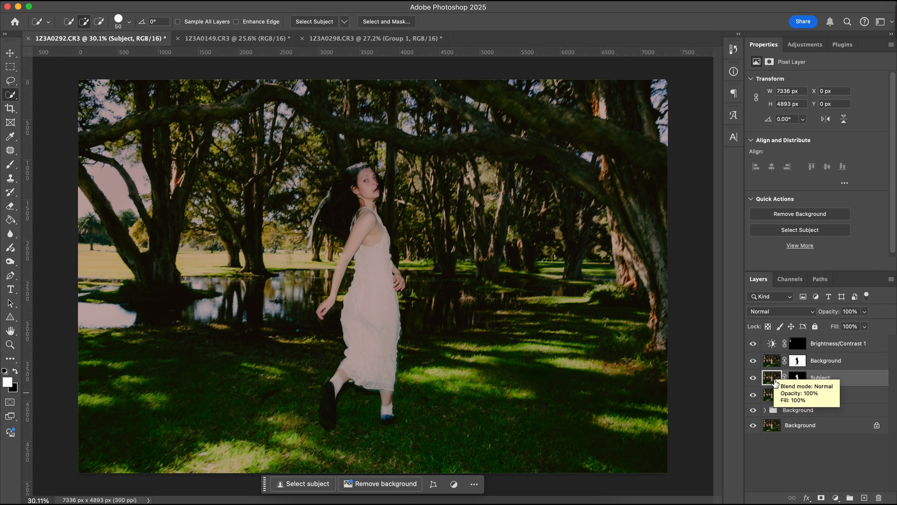
Grade the Background layer with a cooler Curves adjustment and pinker sky.
left_click(827, 361)
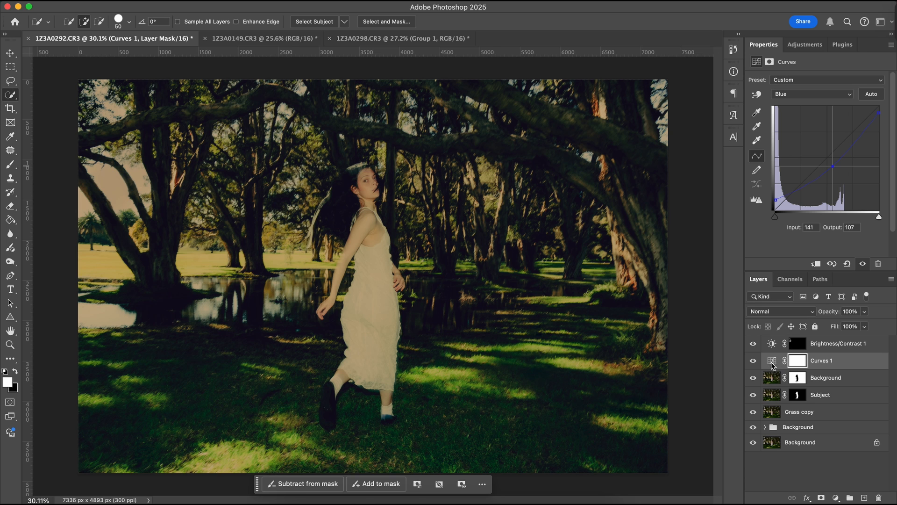
mouse_move(774, 368)
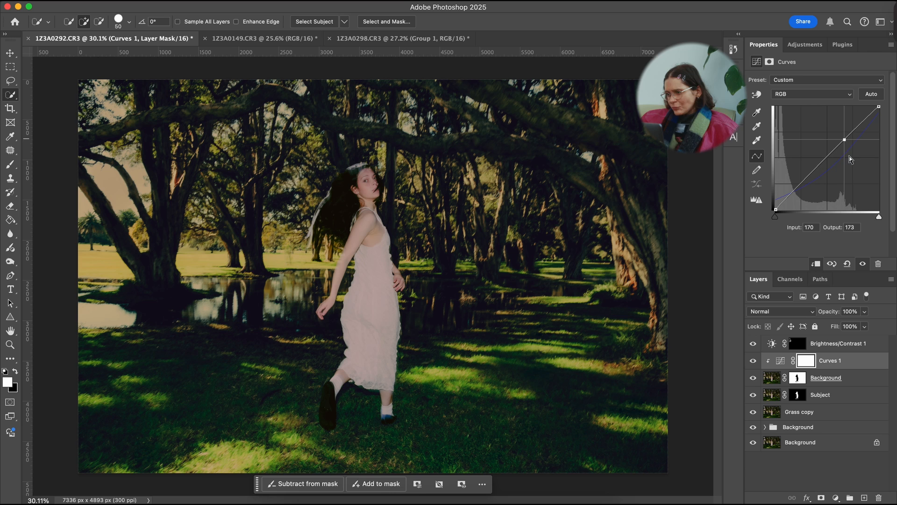
left_click(813, 93)
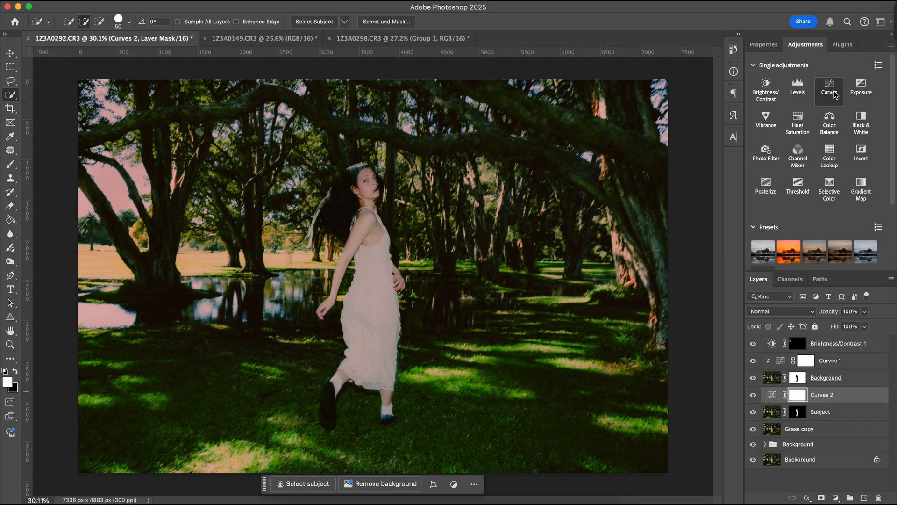
Add Selective Color on Greens (Cyan +100, Yellow −23, Black +32), then Curves 3, toggling it to compare.
left_click(829, 88)
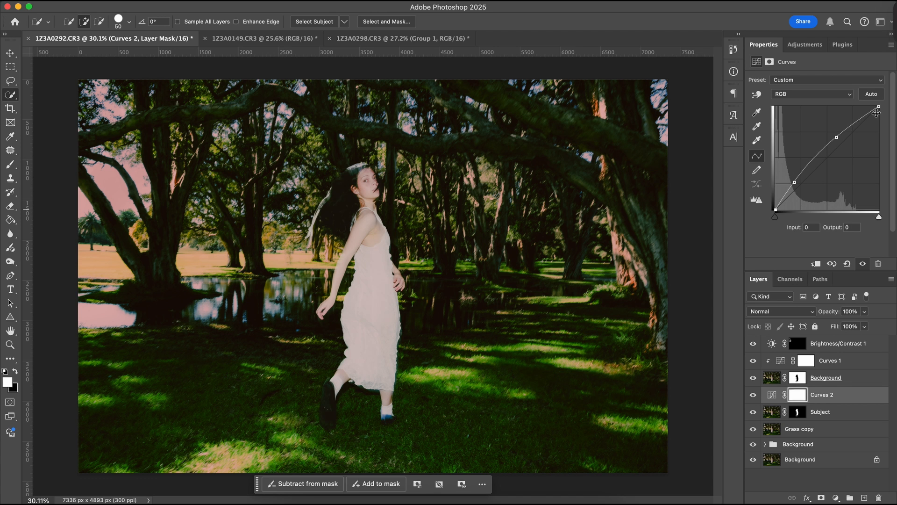
left_click(815, 93)
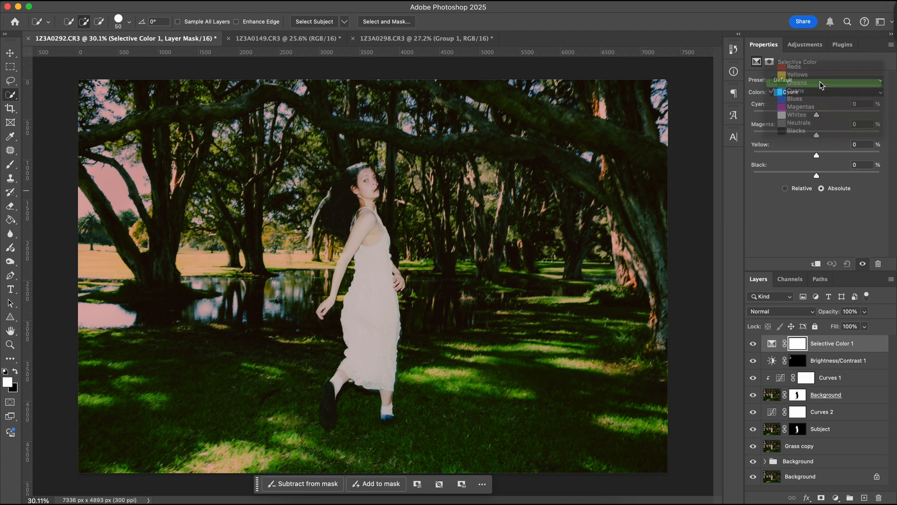
left_click(796, 82)
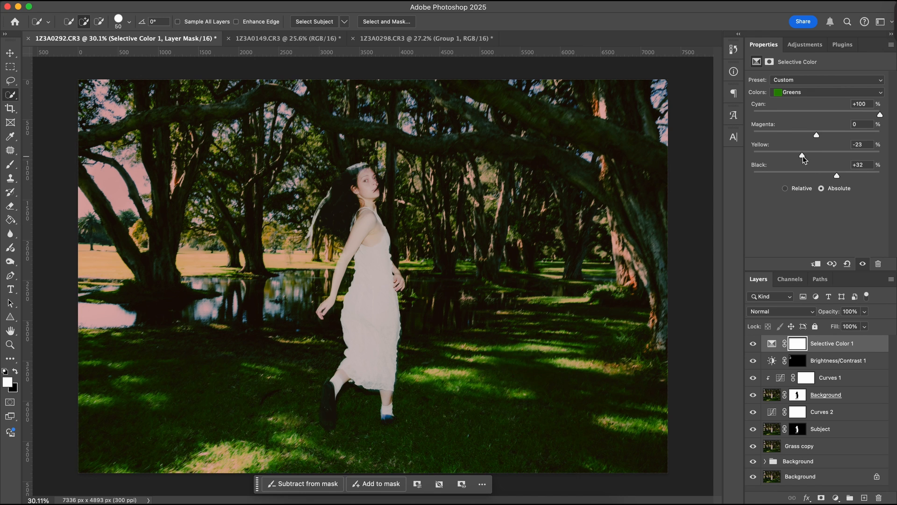
left_click(827, 92)
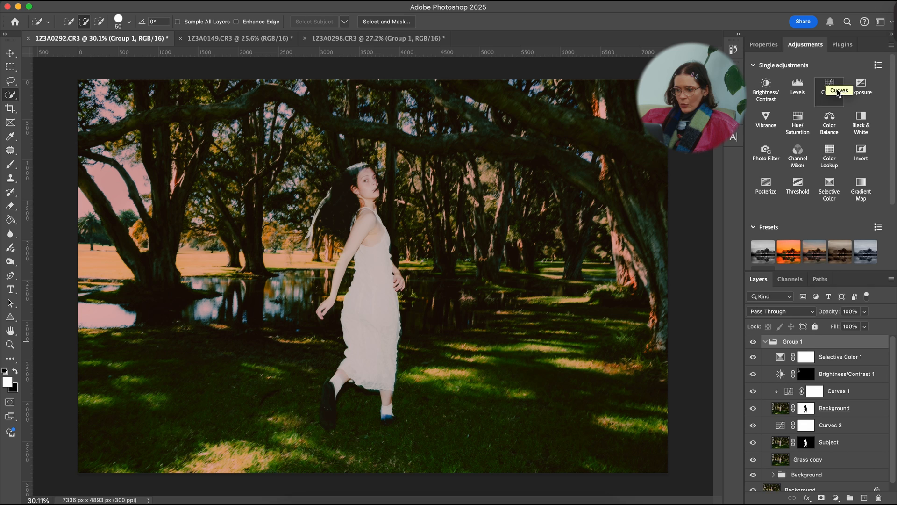
left_click(829, 86)
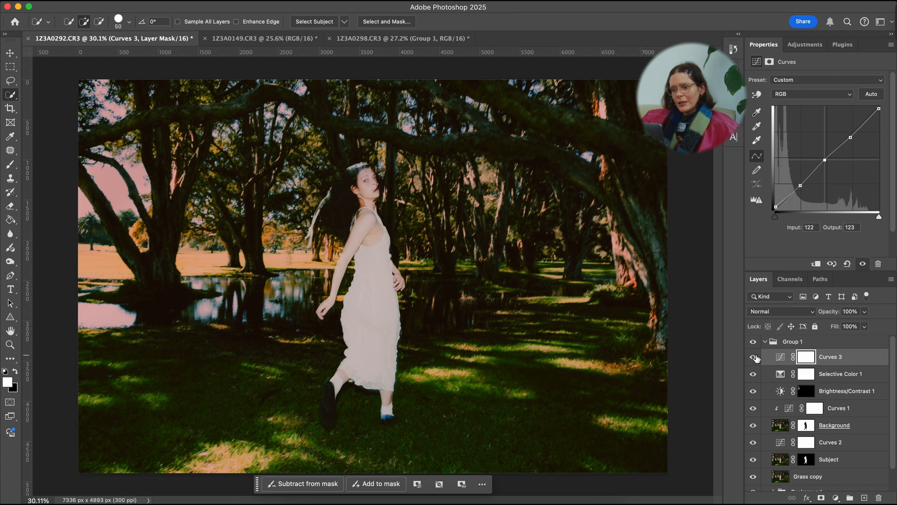
left_click(754, 356)
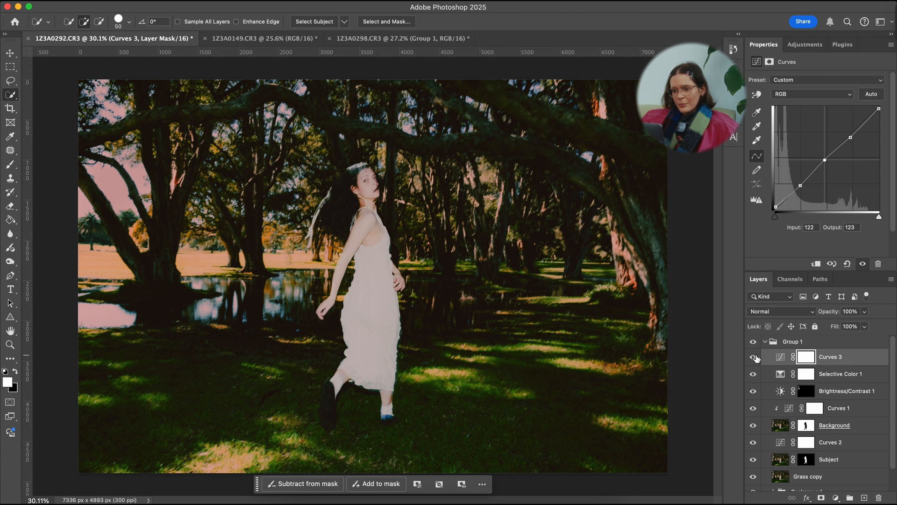